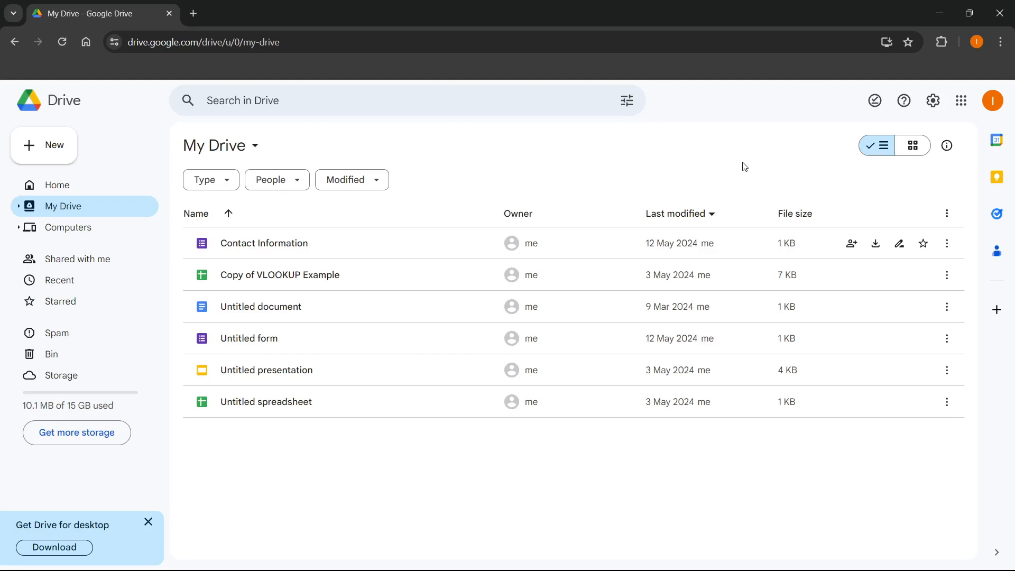
mouse_move(625, 178)
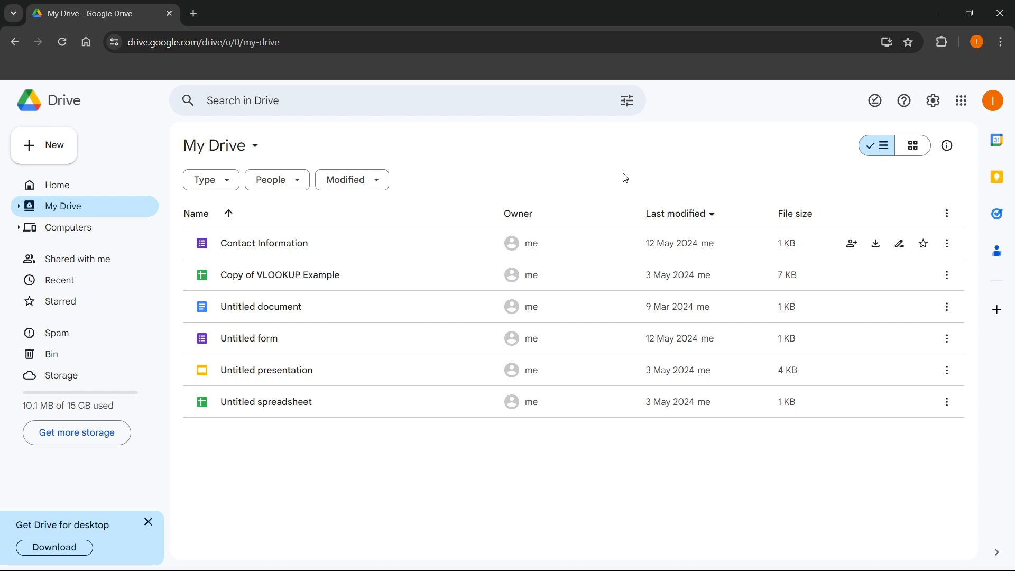
mouse_move(555, 146)
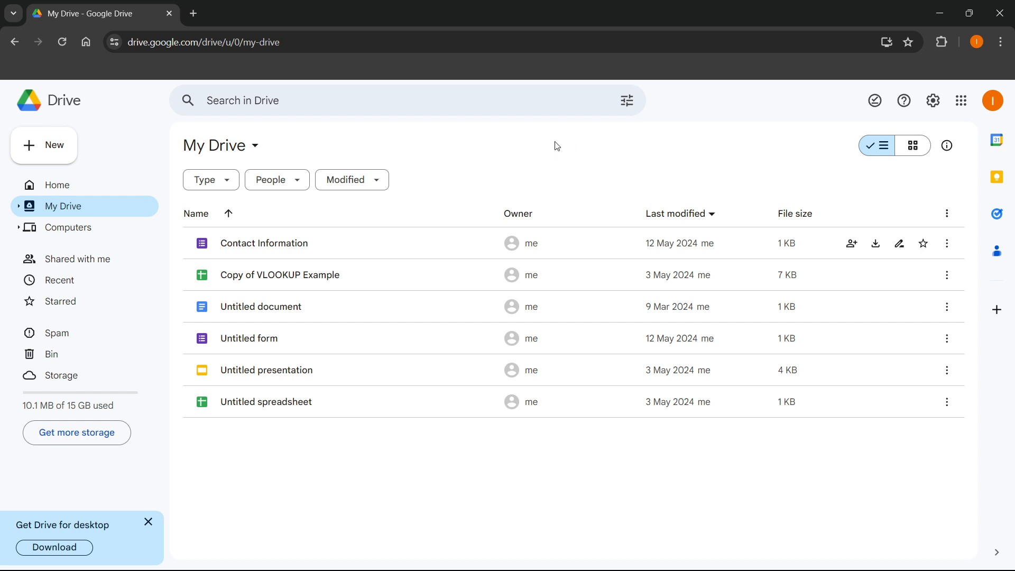
mouse_move(522, 178)
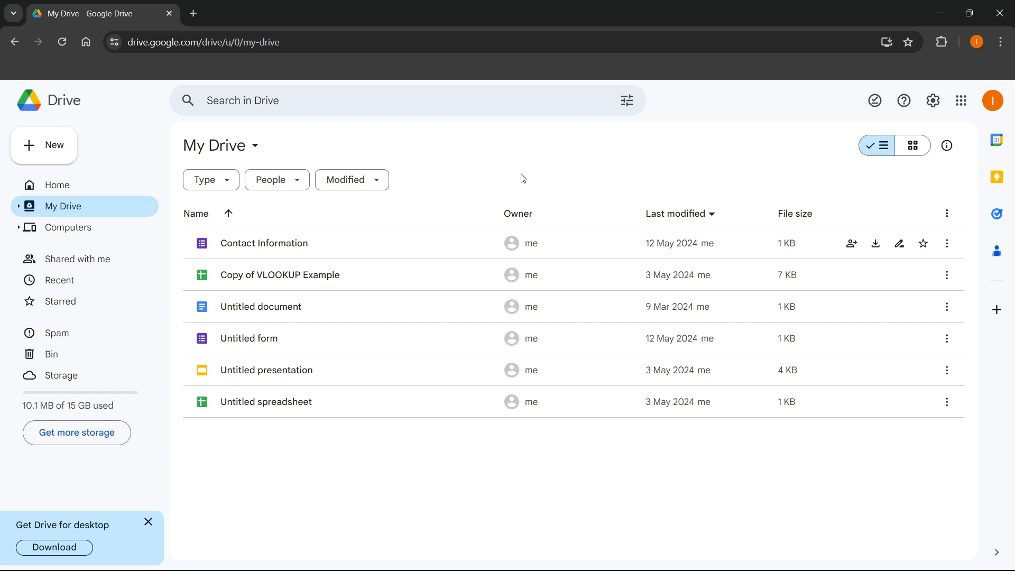
mouse_move(45, 144)
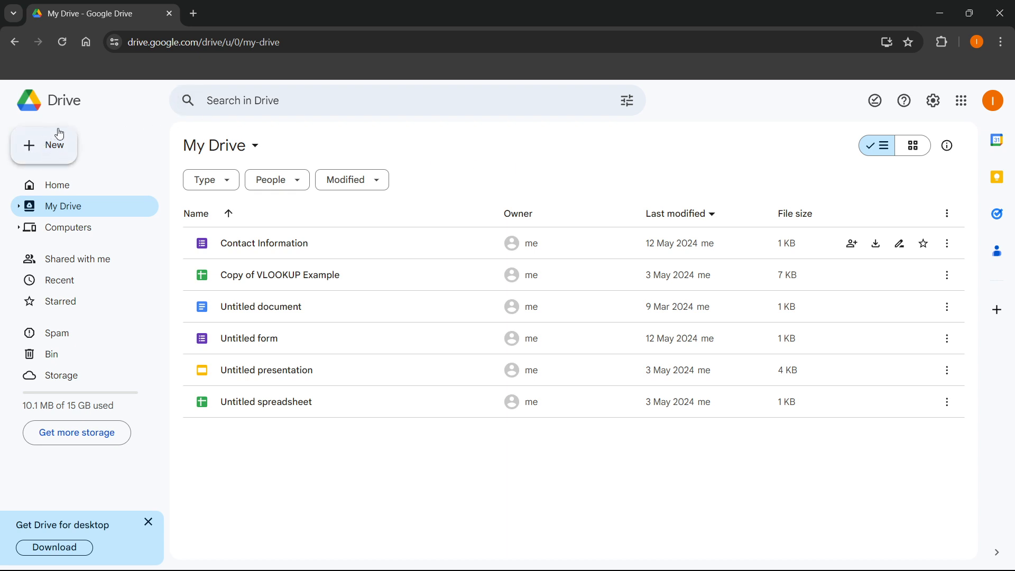
mouse_move(42, 151)
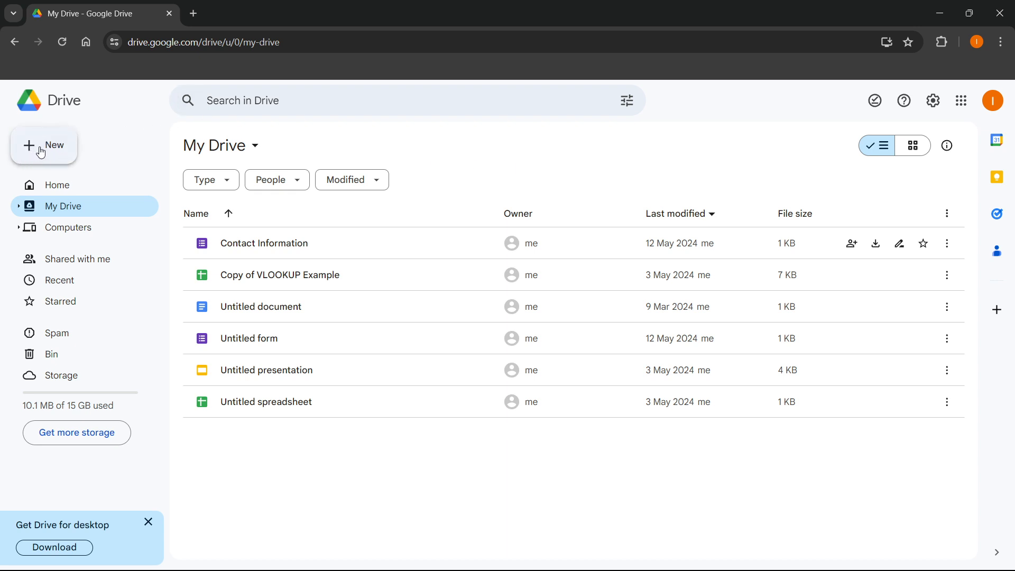
Start a File upload from New and choose Trial.xlsx in Downloads
click(44, 145)
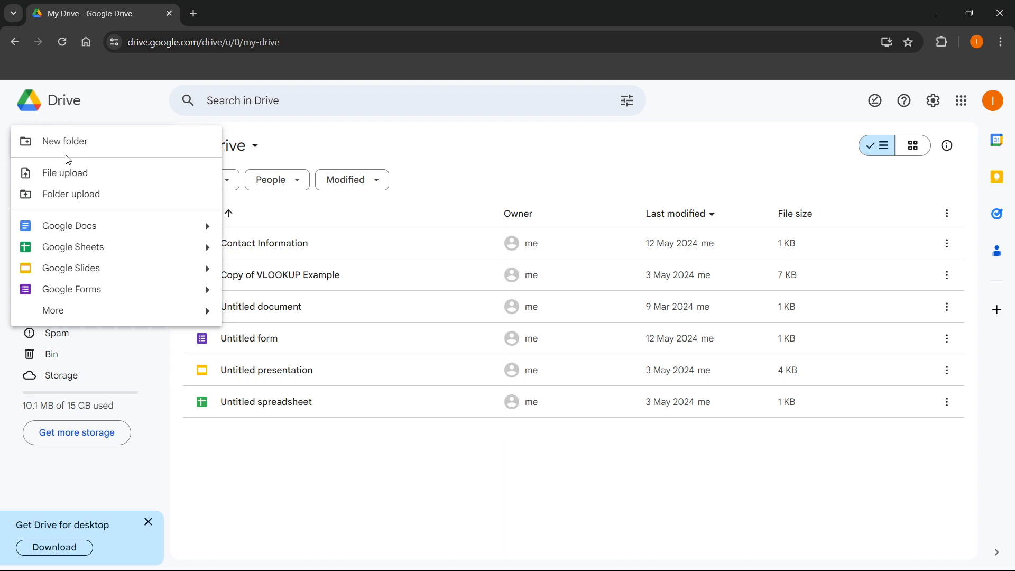
click(63, 172)
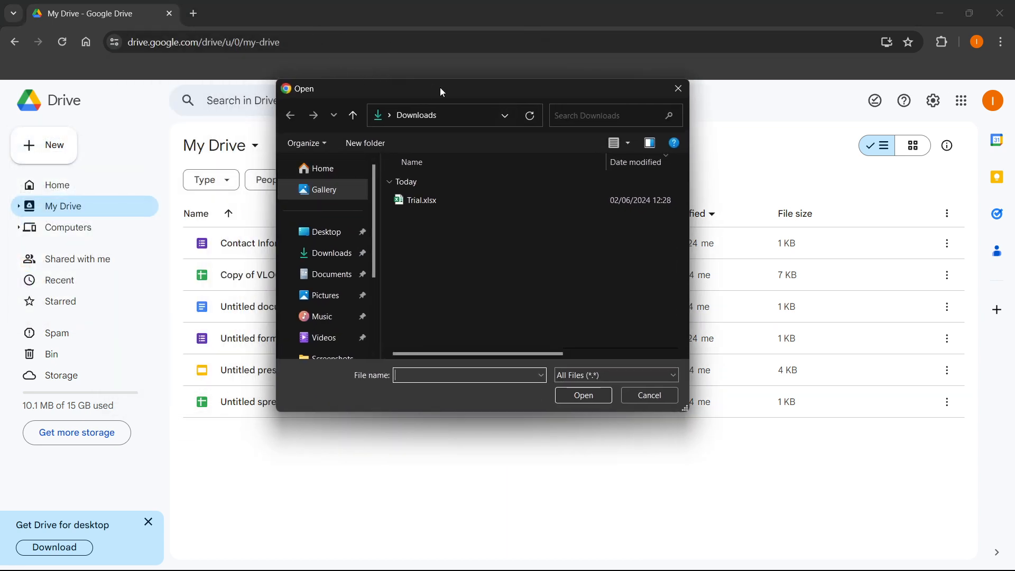
mouse_move(430, 252)
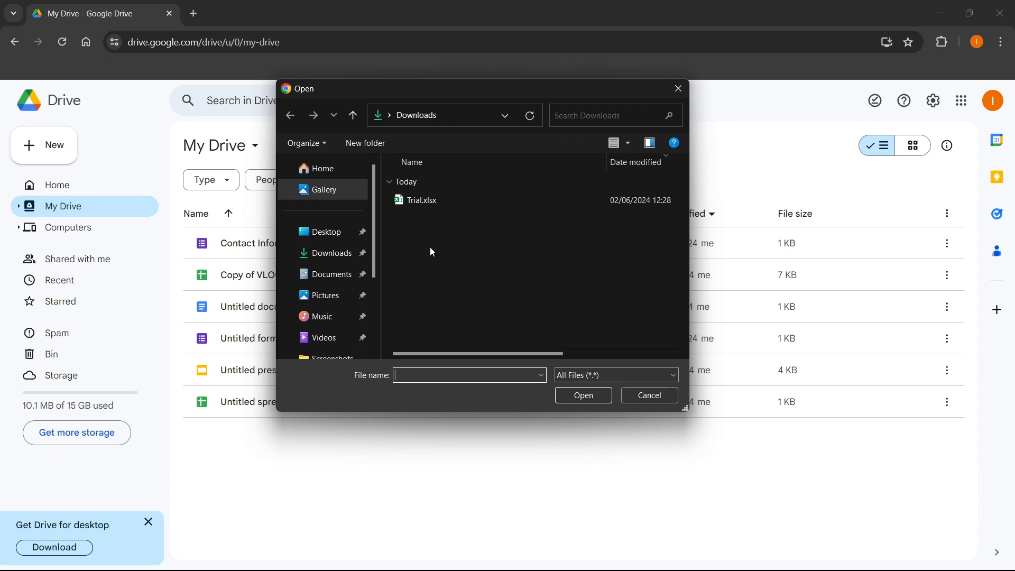
click(420, 200)
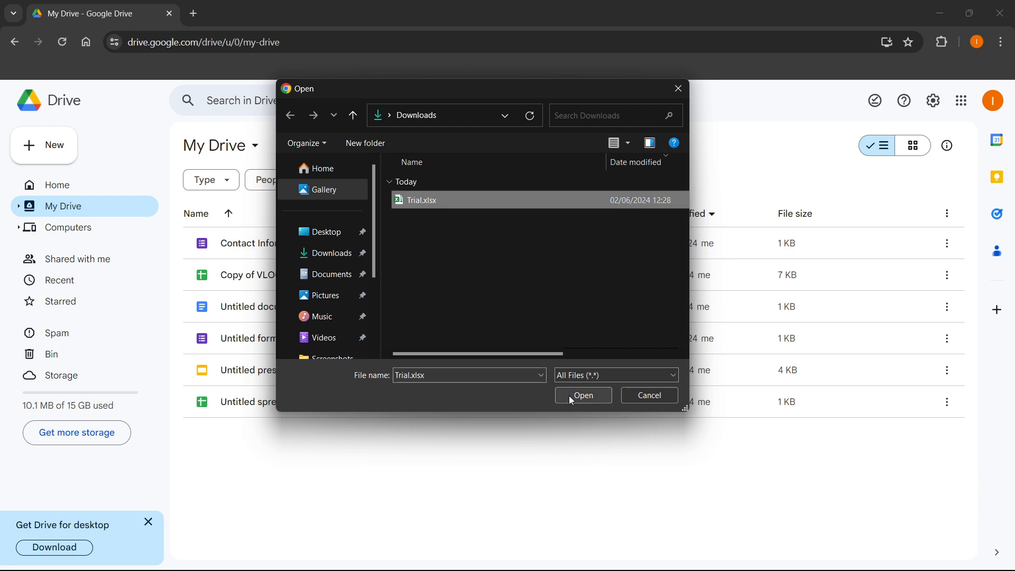
mouse_move(645, 197)
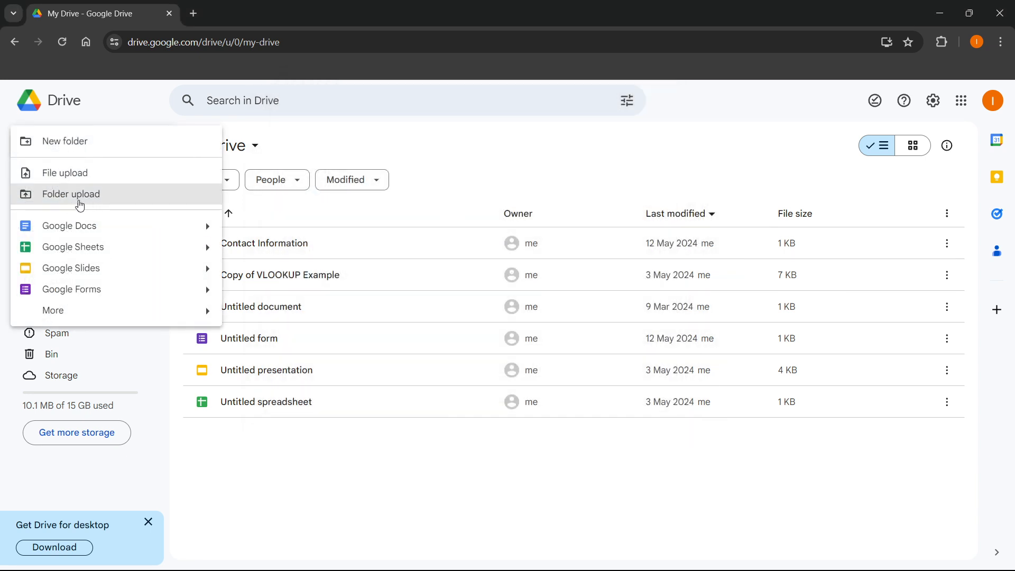
Start a Folder upload, browse to Downloads, then cancel it leaving My Drive unchanged
click(71, 193)
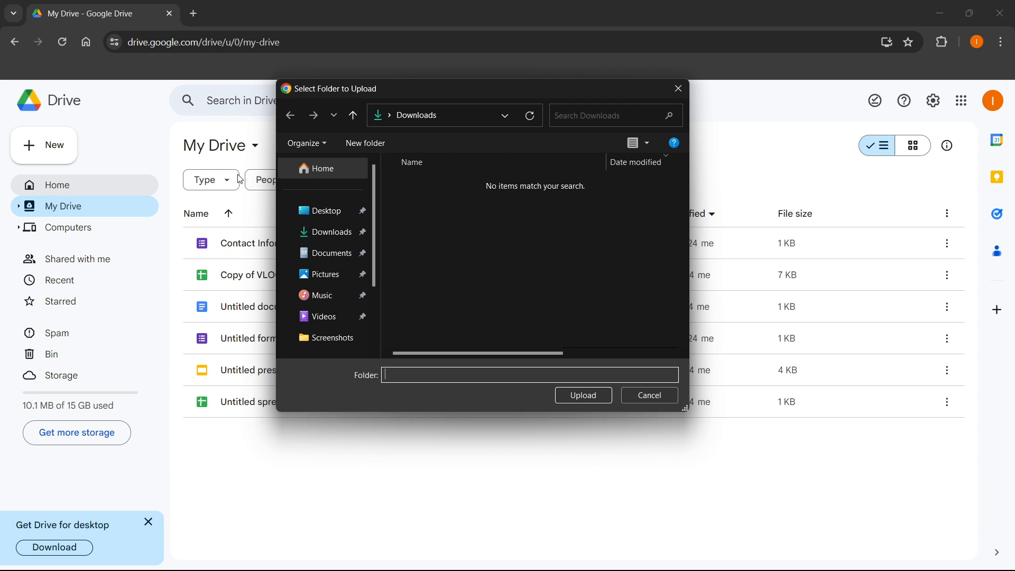
click(332, 232)
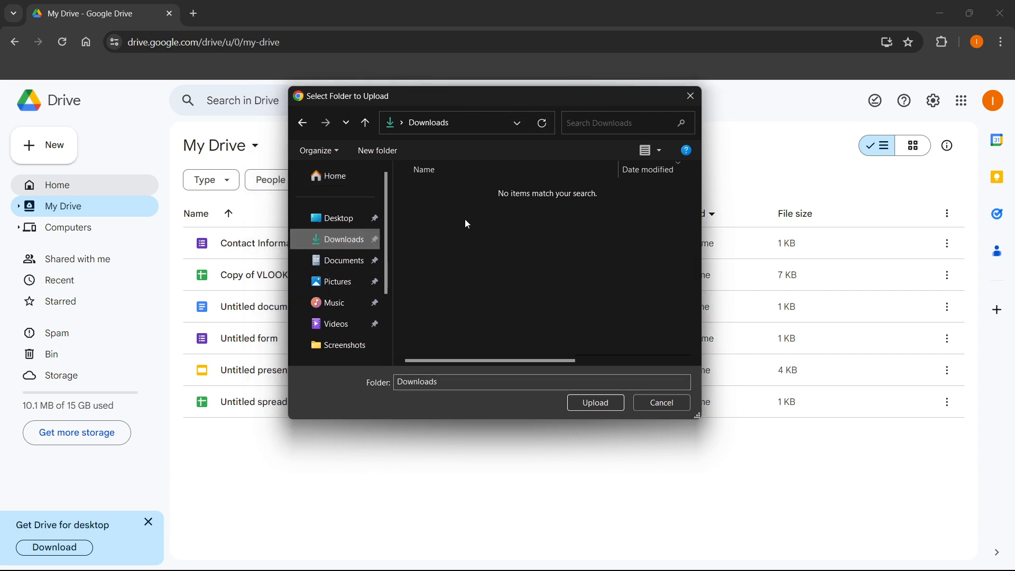
mouse_move(526, 233)
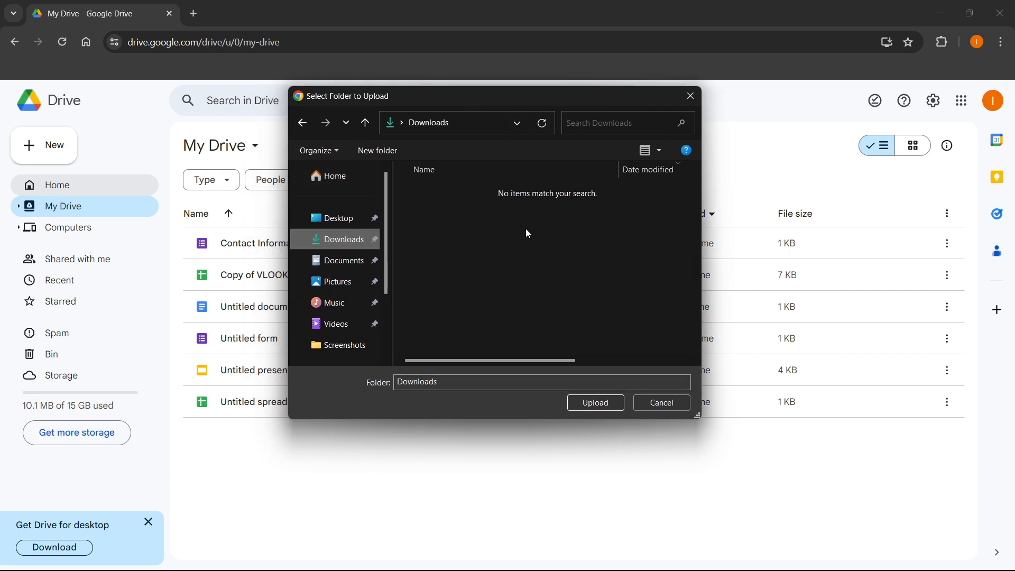
mouse_move(538, 228)
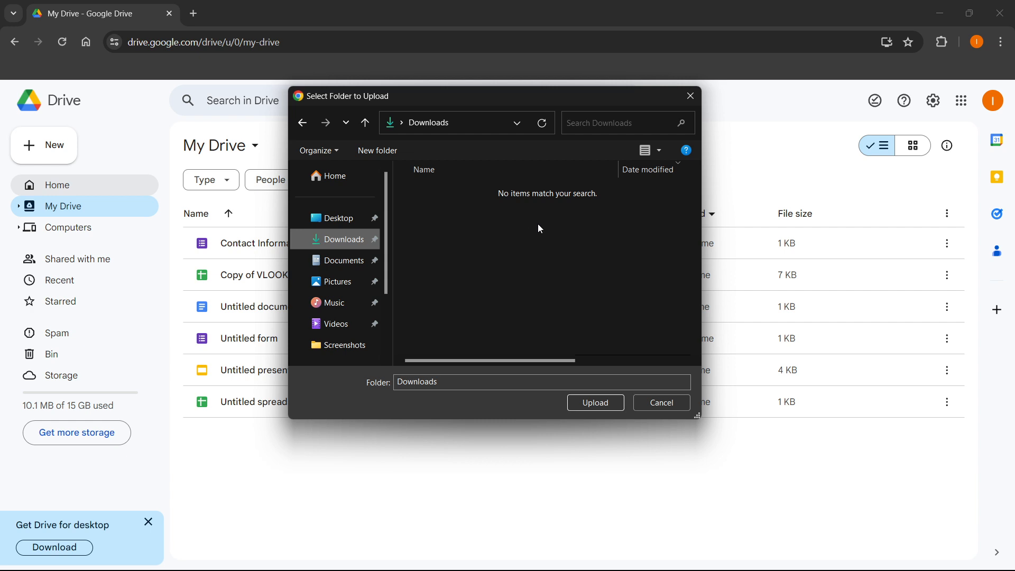
click(660, 401)
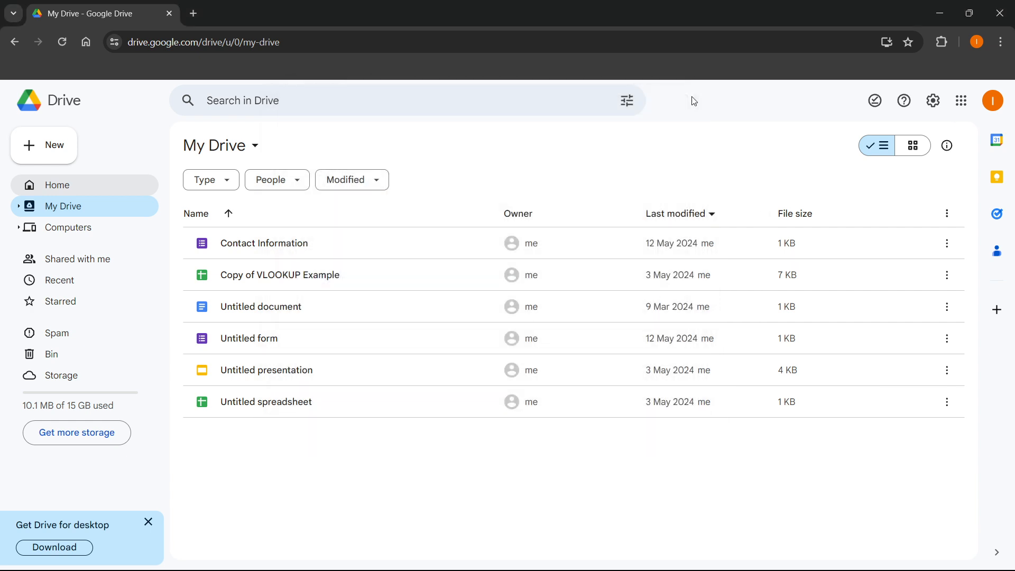
mouse_move(628, 563)
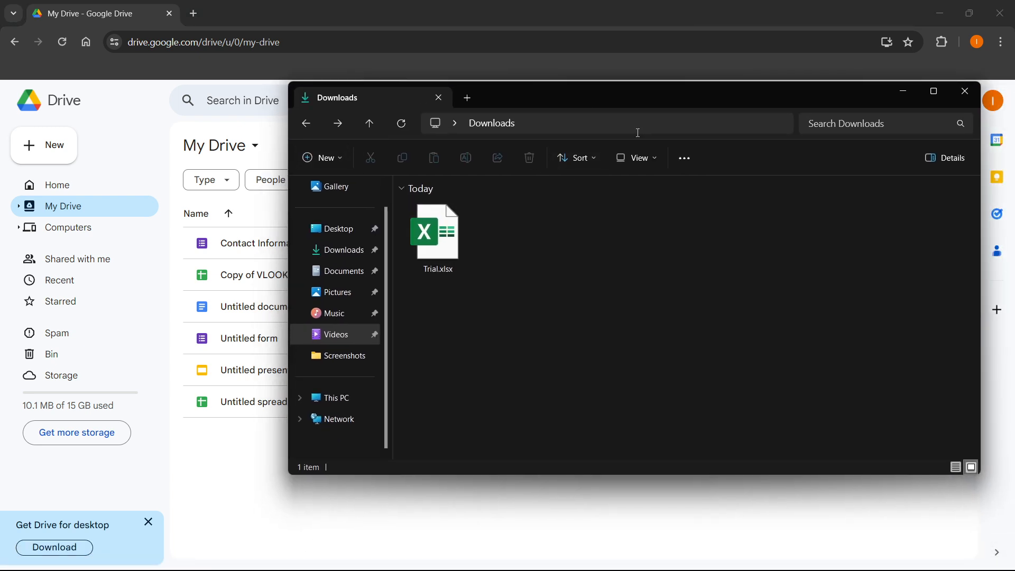
mouse_move(524, 335)
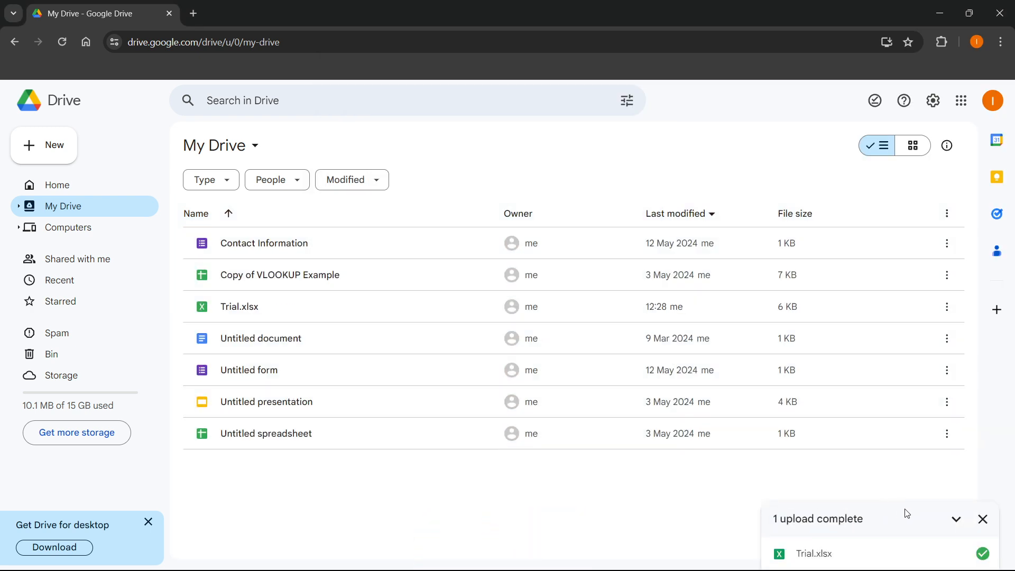
mouse_move(577, 505)
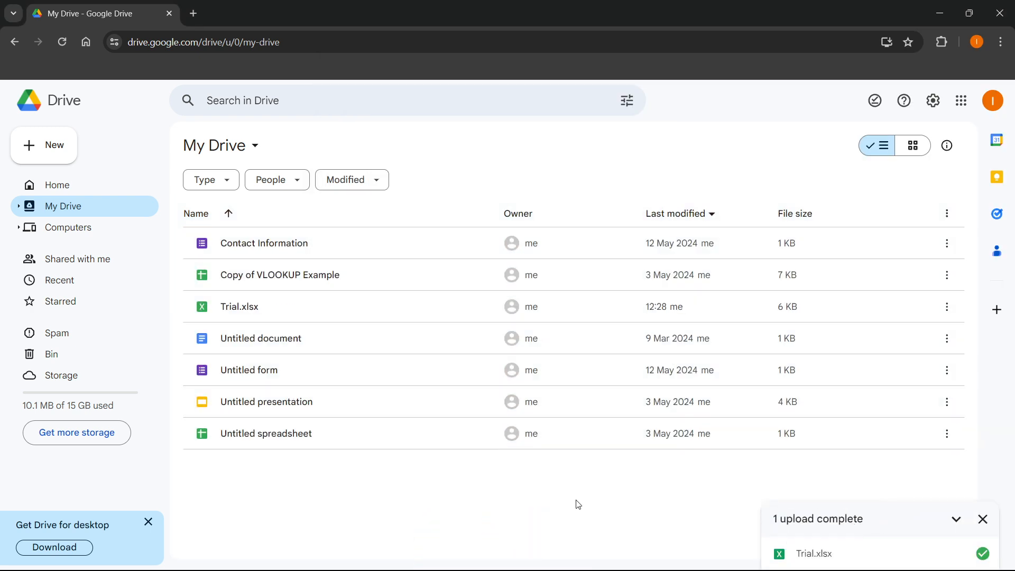
mouse_move(252, 313)
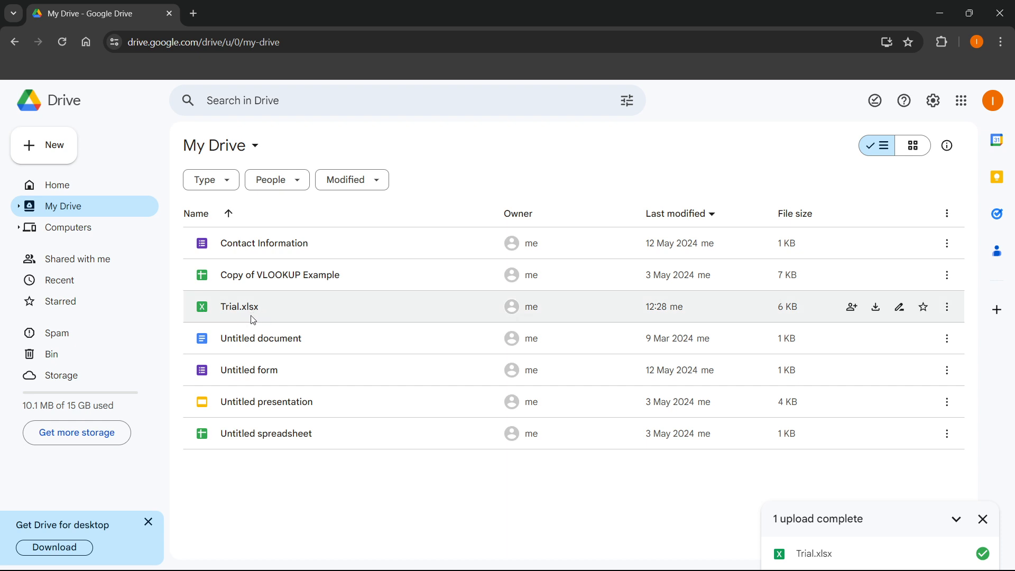
Open the uploaded Trial.xlsx from the My Drive list in Google Sheets
double_click(238, 307)
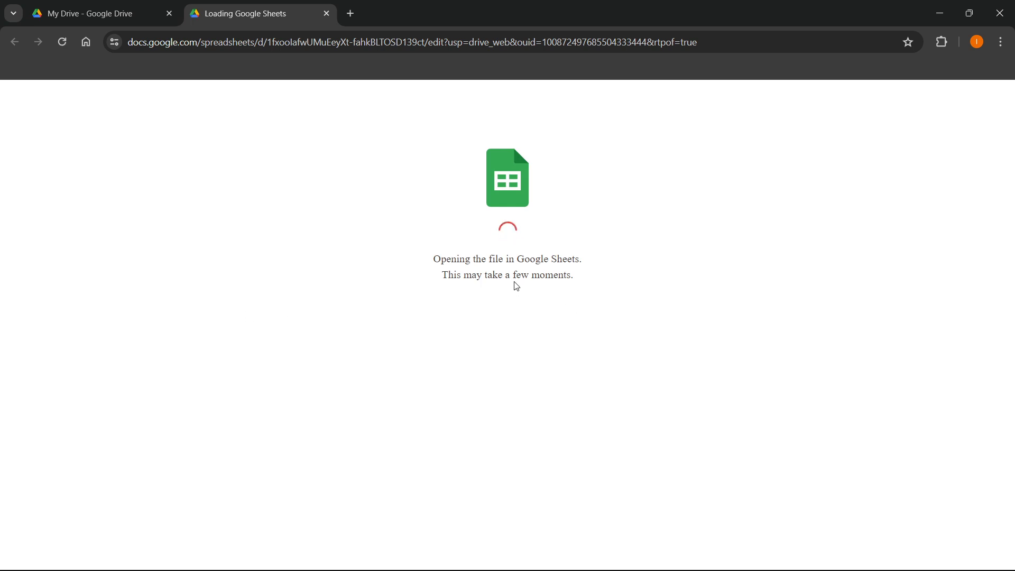